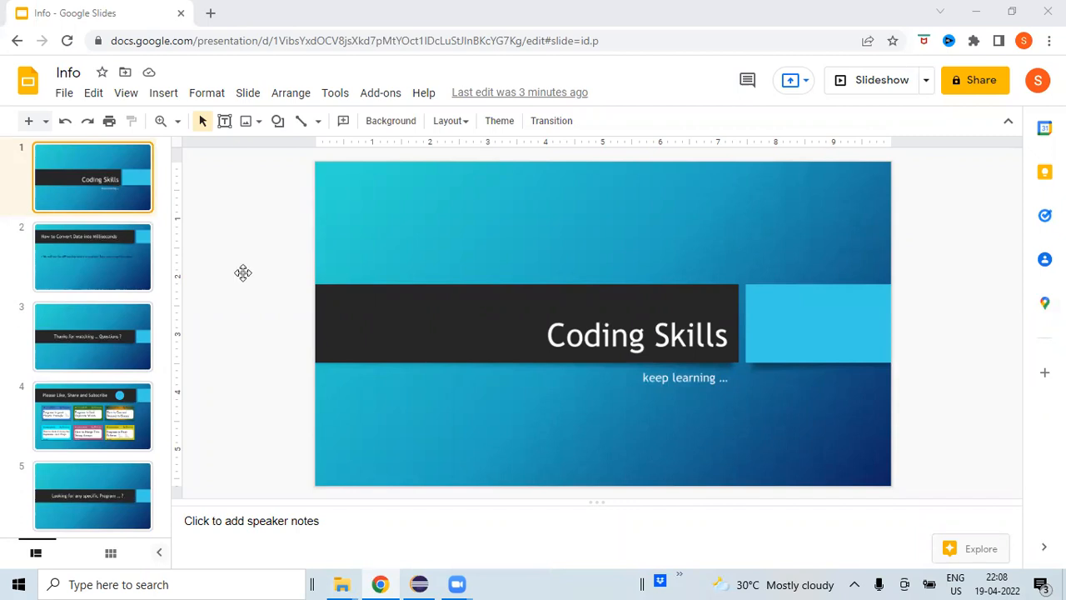
Step: Show the second slide, 'How to Convert Date into Milliseconds', from the filmstrip
click(92, 256)
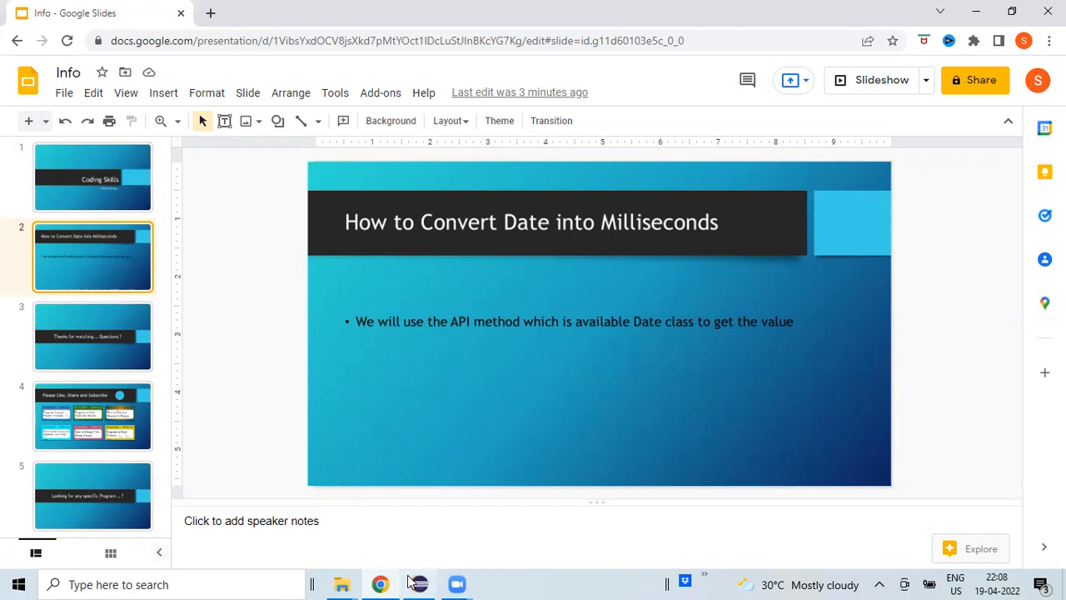
mouse_move(420, 584)
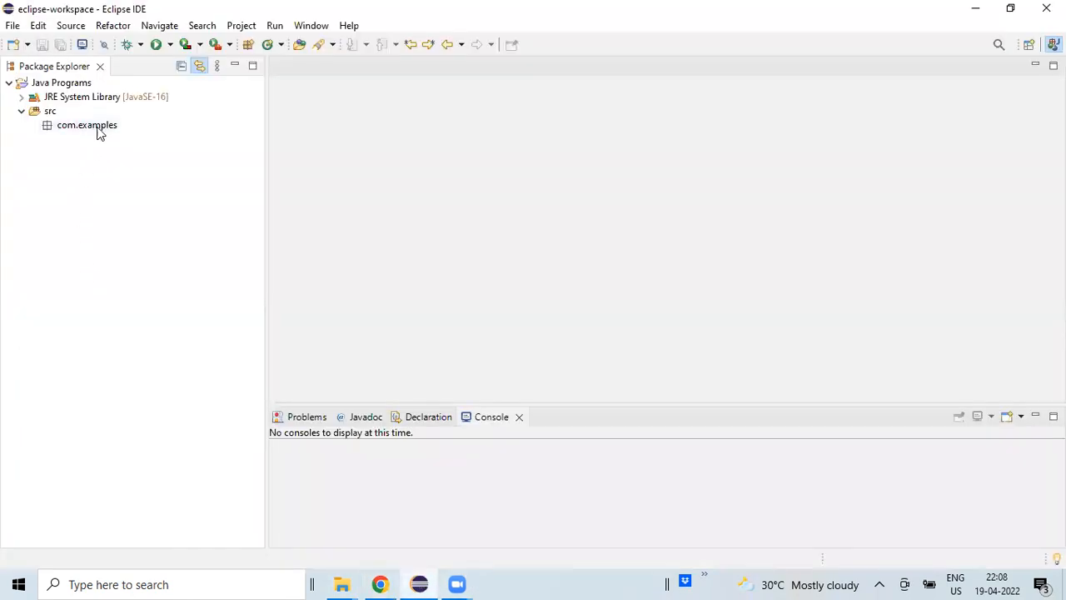
Step: Create public class DateIntoMilliSeconds in com.examples with a main method stub
right_click(83, 125)
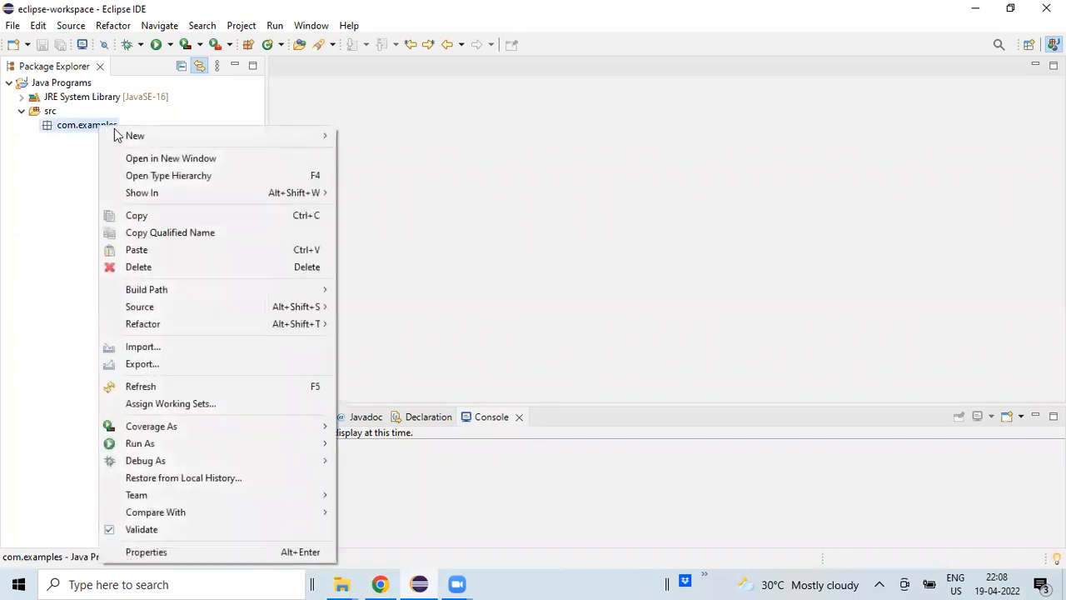
mouse_move(135, 136)
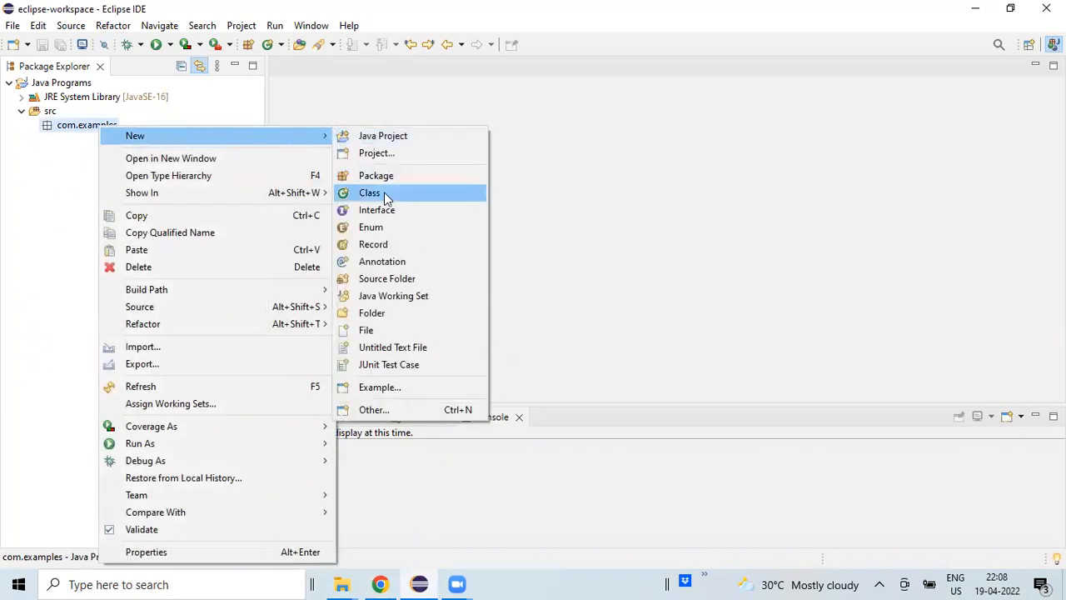
click(369, 192)
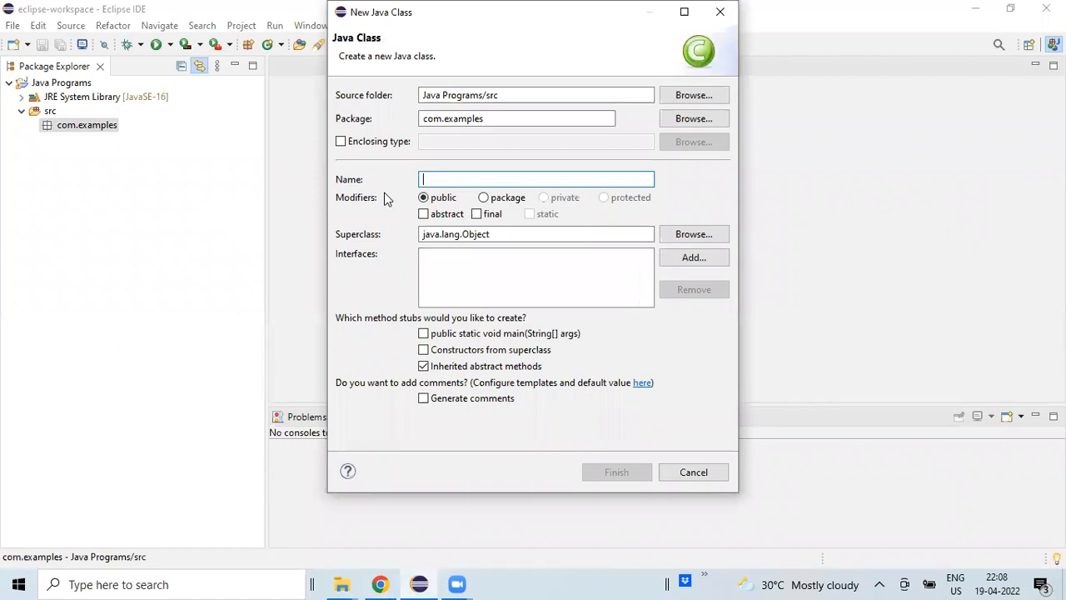
text(Date)
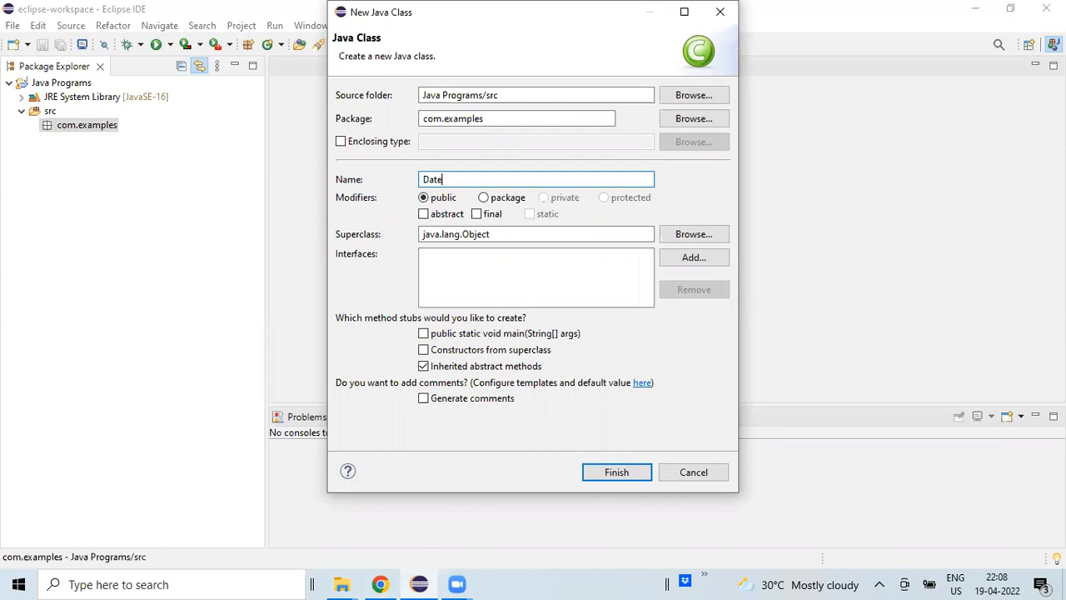
text(IntoMil)
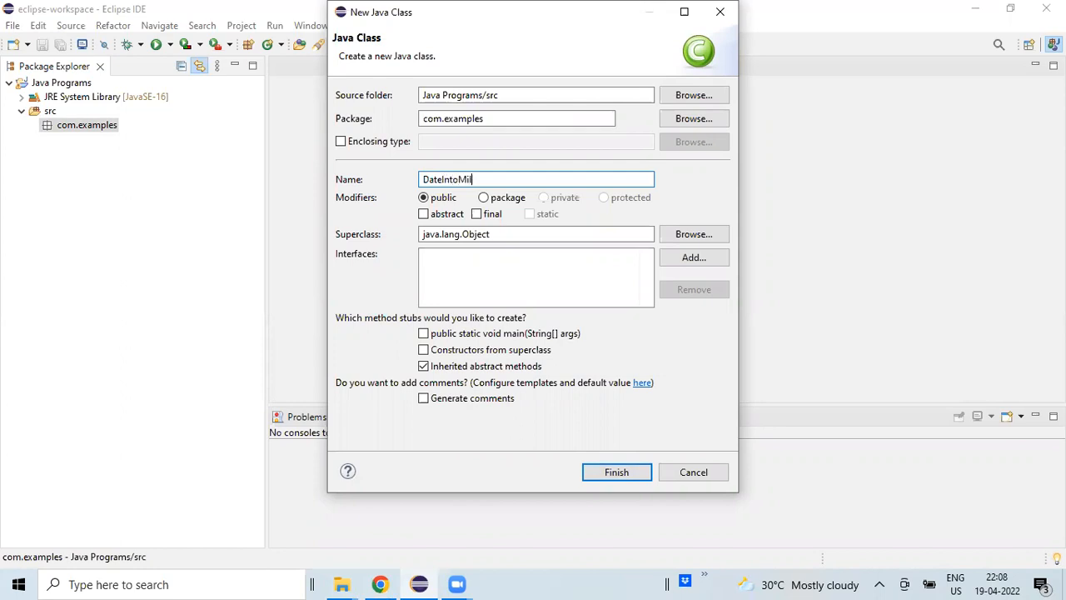
text(liSeconds)
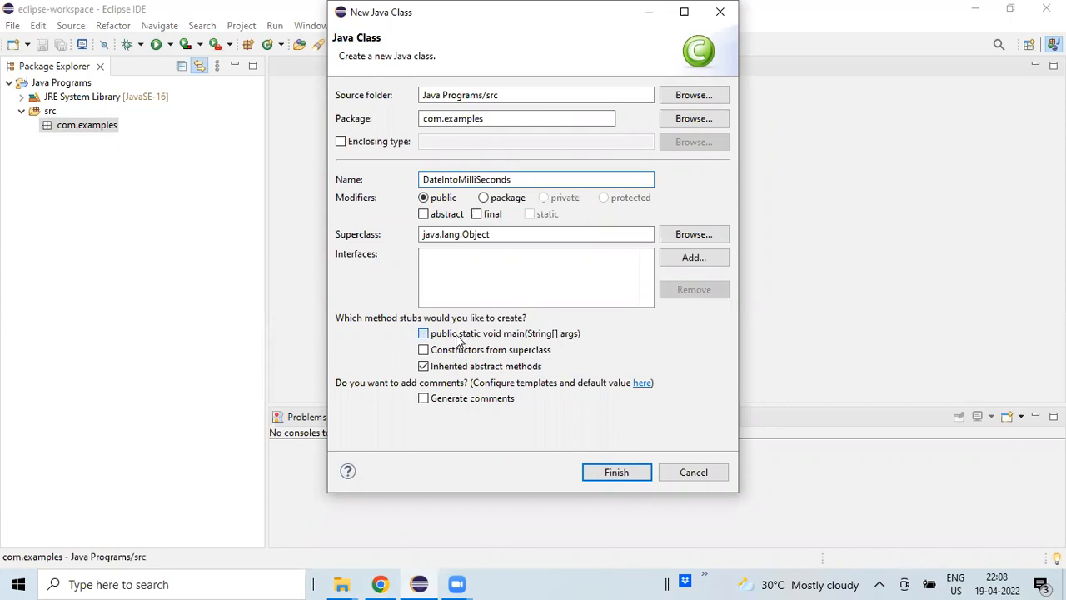
click(423, 333)
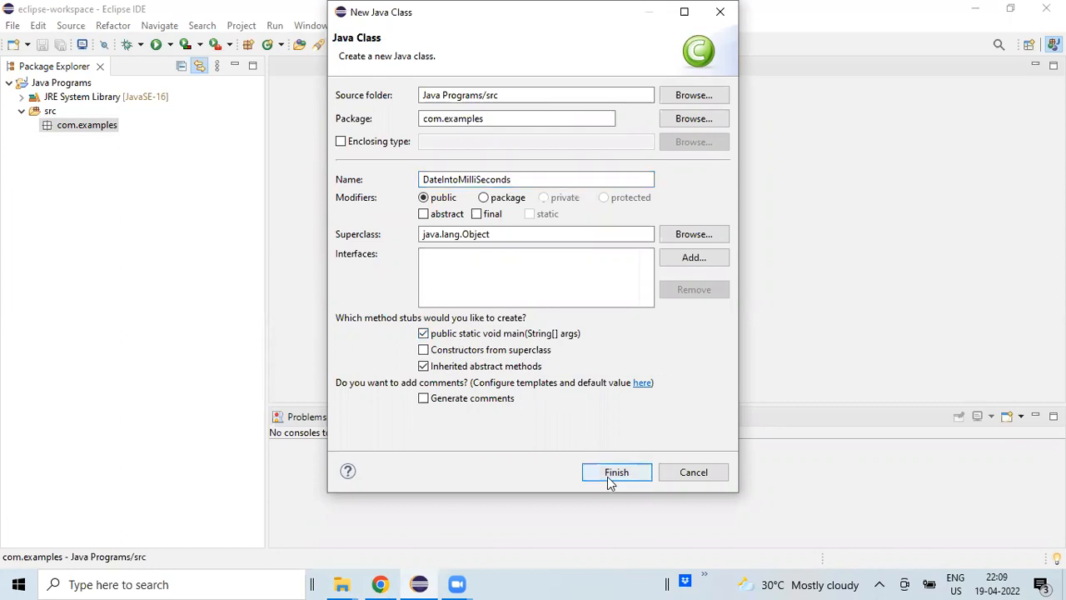
click(617, 472)
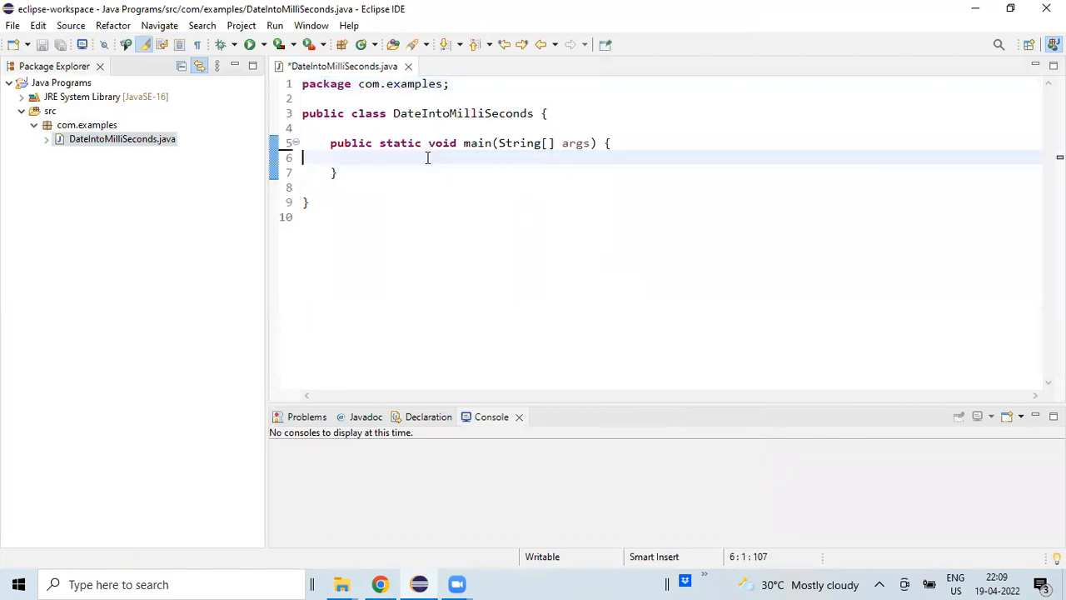
Step: Add 'import java.util.Date;' above the class declaration
click(402, 98)
text(i)
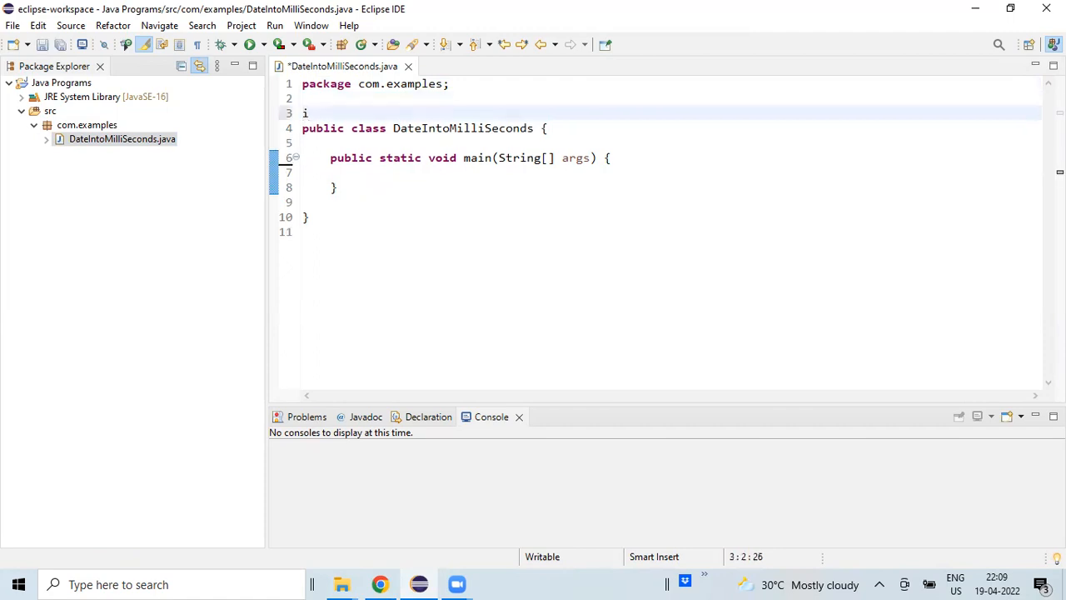
text(mport ja)
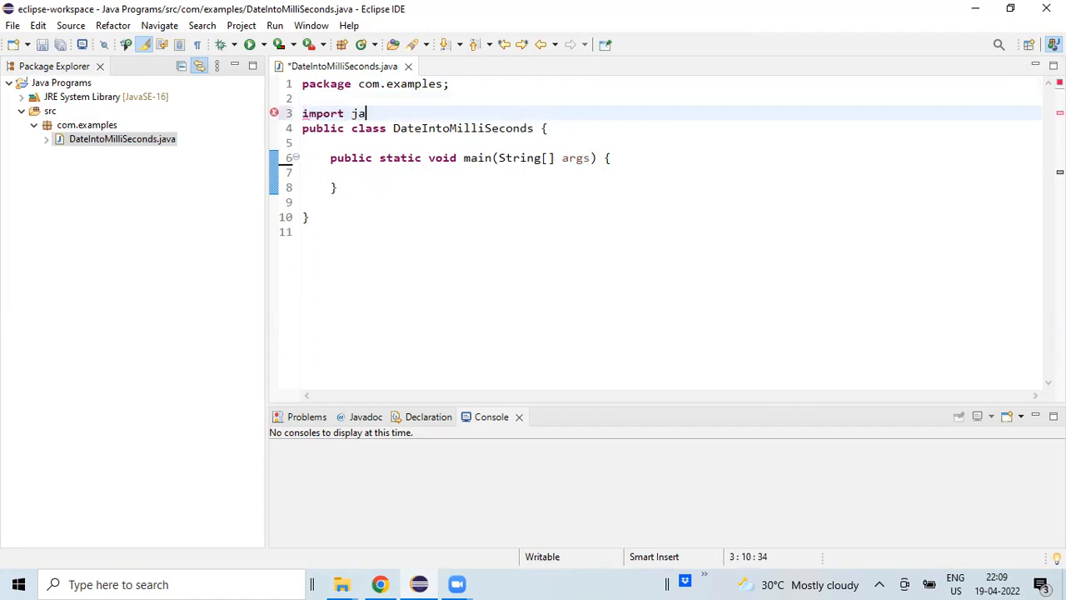
text(va.util.)
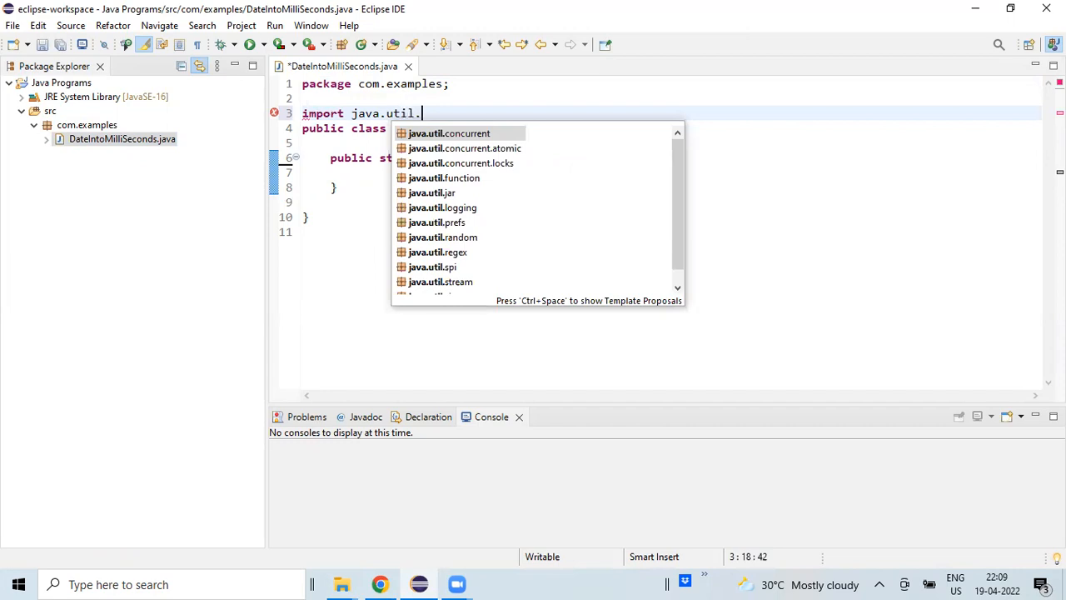
text(Date;)
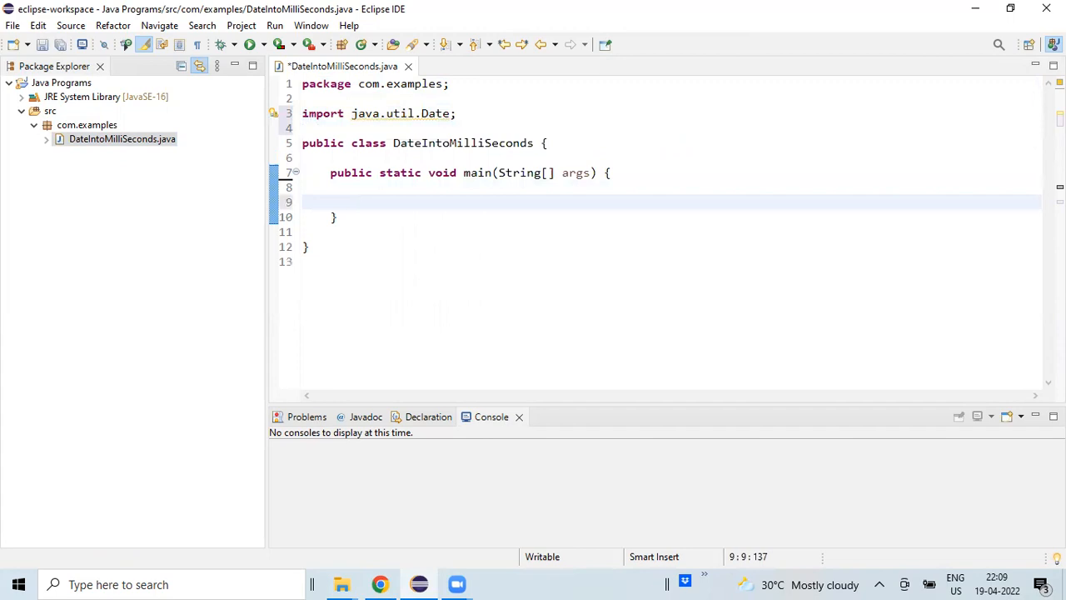
Step: Write 'Date currentDate = new Date();' and print "Current Date : " + currentDate
text(Date)
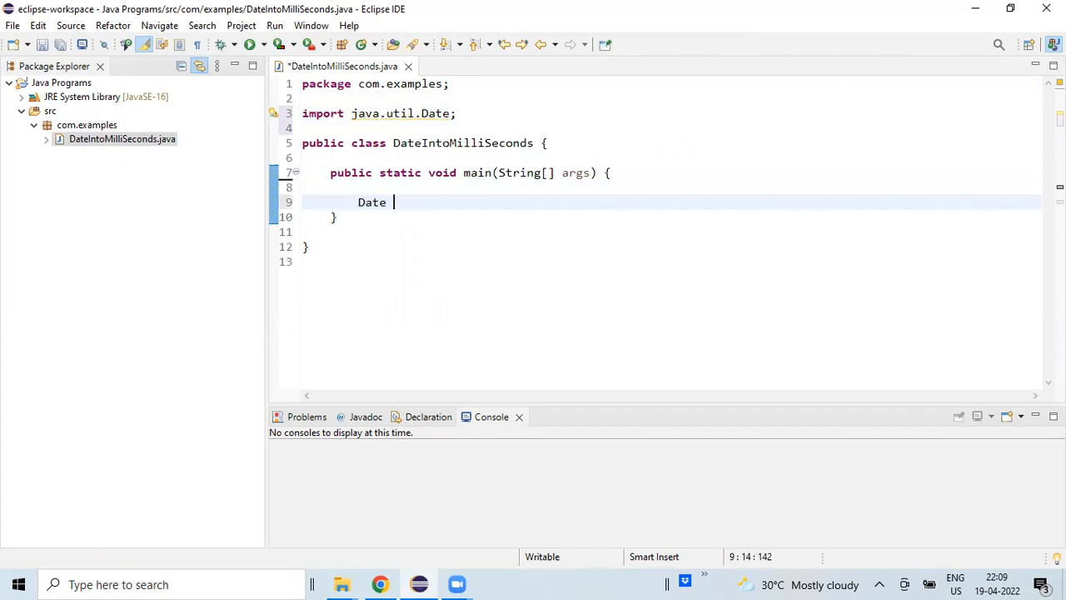
text(currentDate = new Date();)
text(System.out.println();)
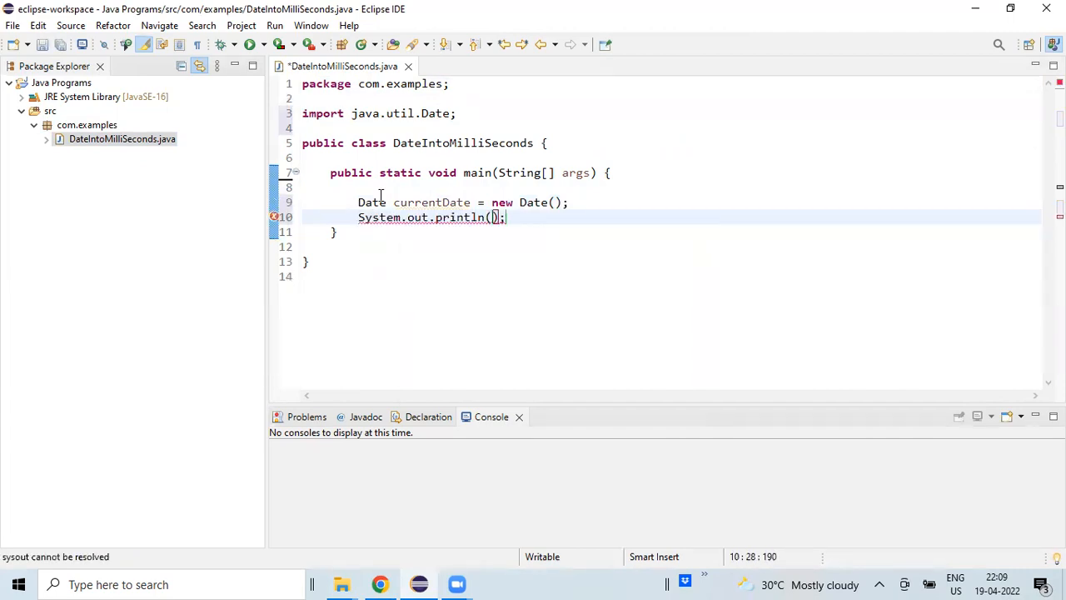
text("Curre")
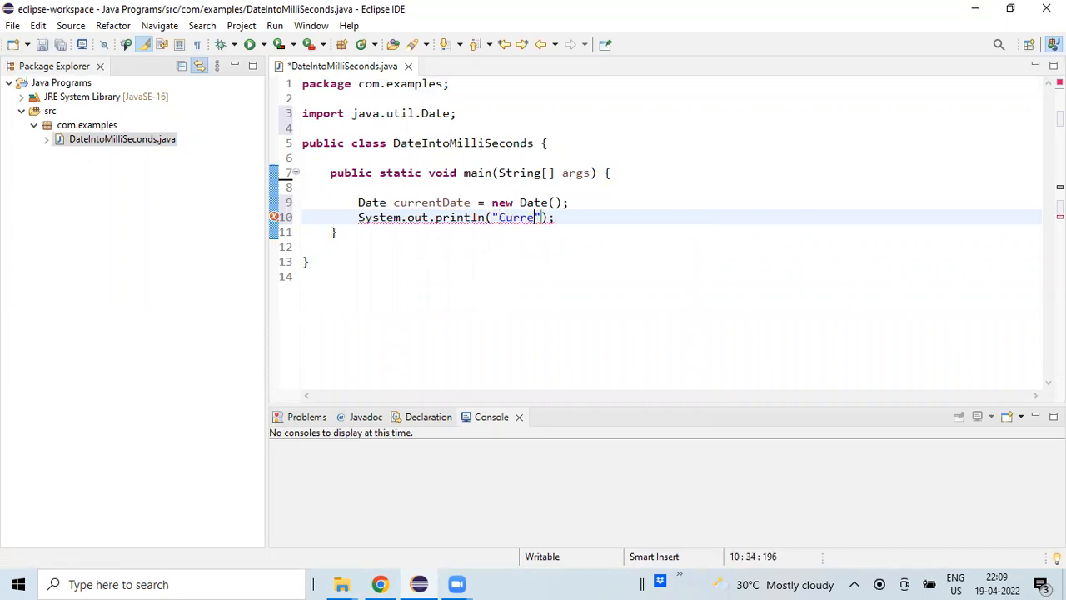
text(nt Date :)
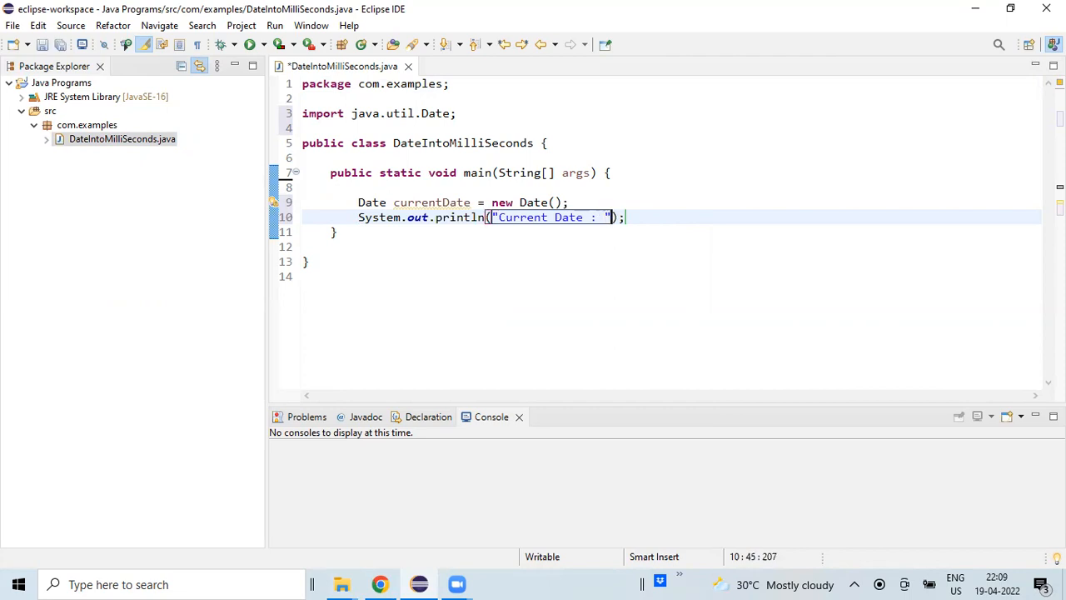
text(+ cur)
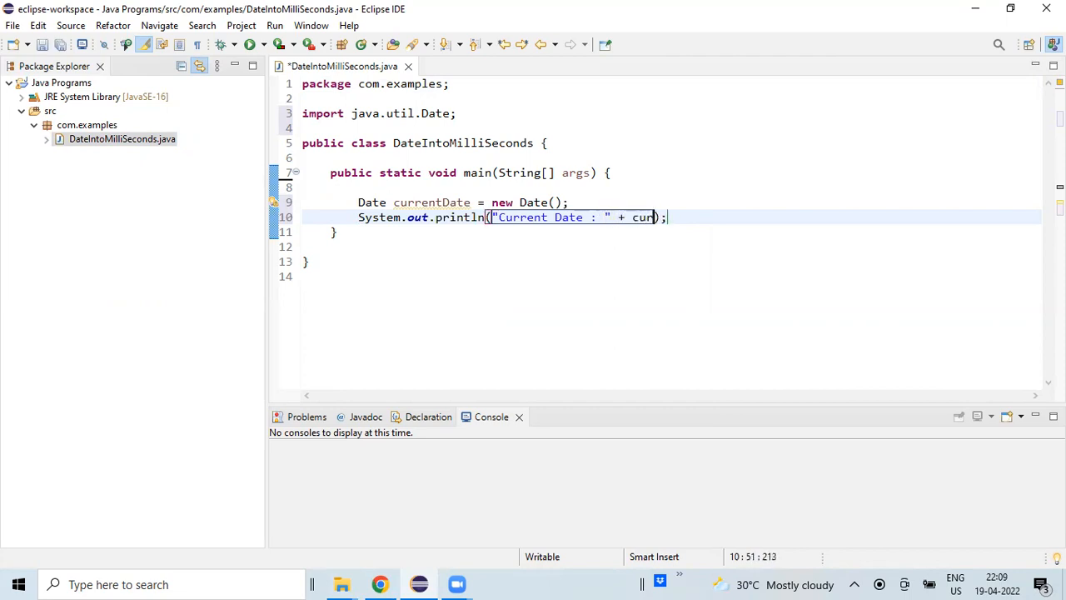
text(rentDate)
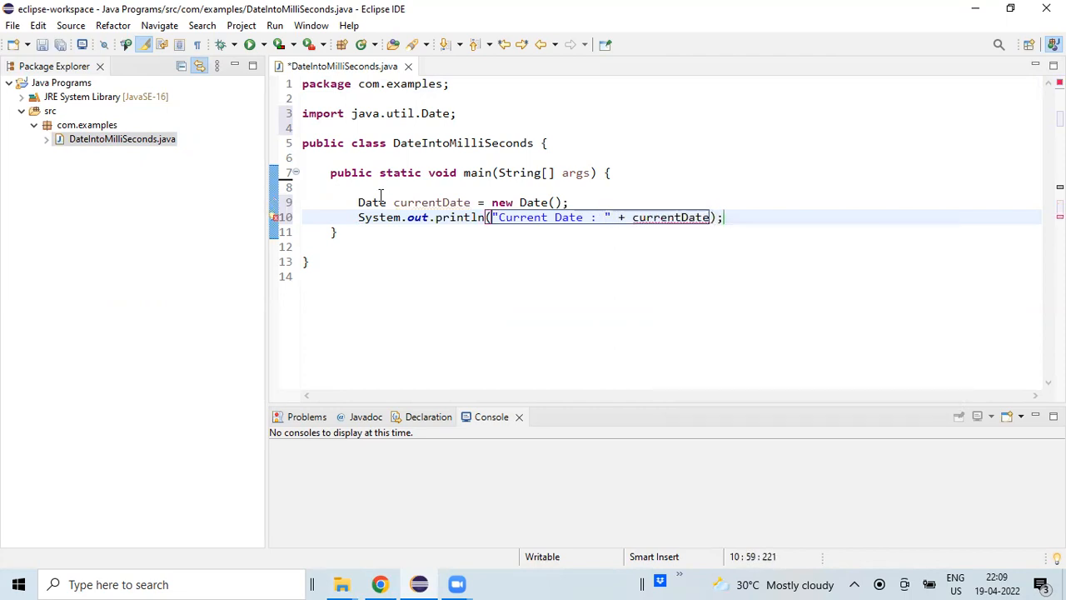
key(Enter)
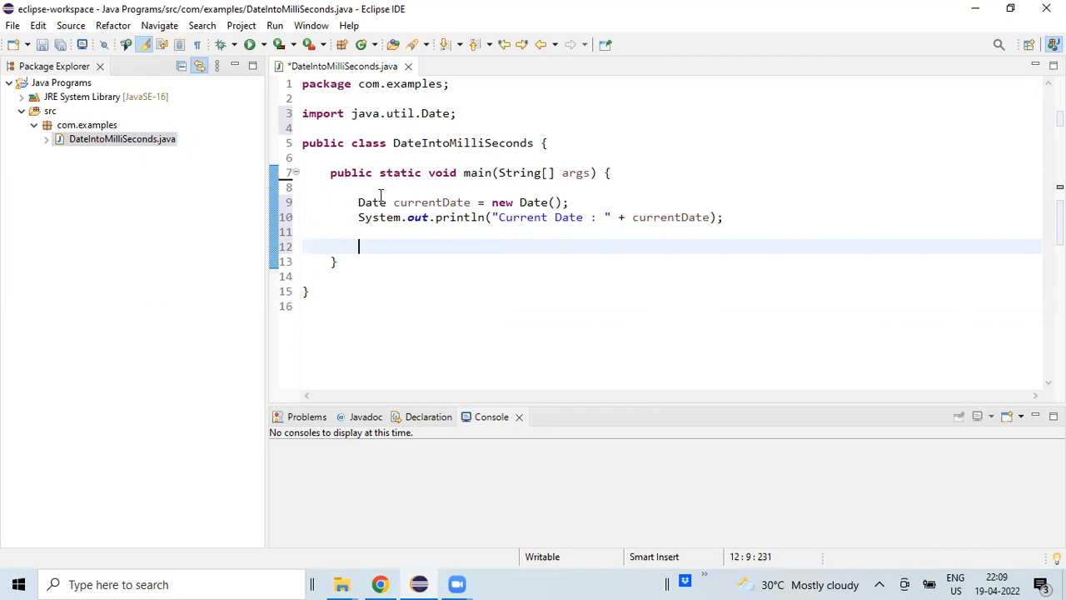
Step: Print "Milliseconds : " + currentDate.getTime(), using content assist, and save the file
text(System.out.println();)
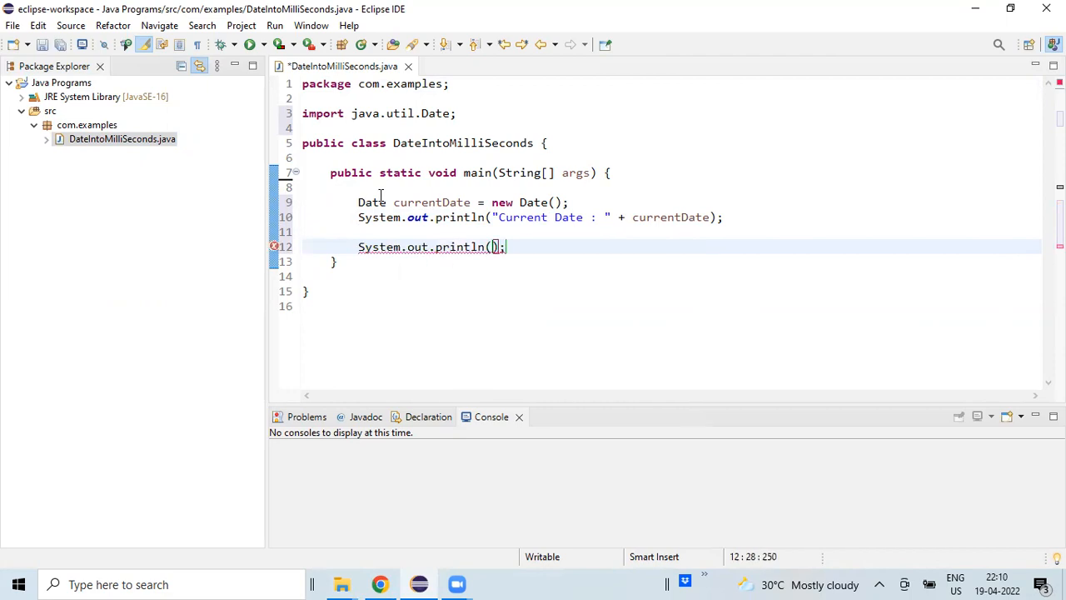
text(")
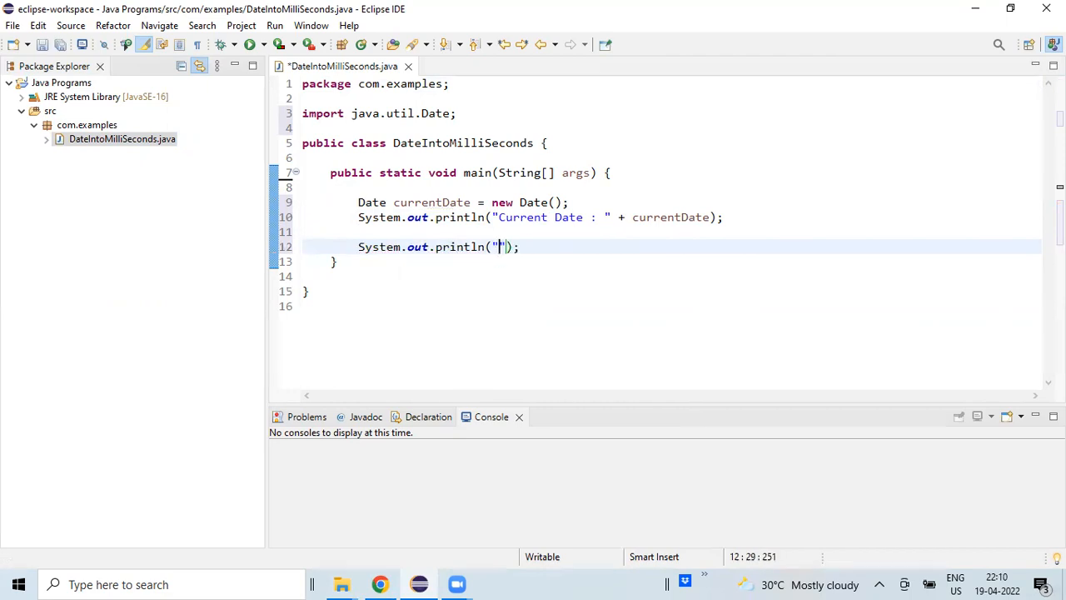
text(Millise)
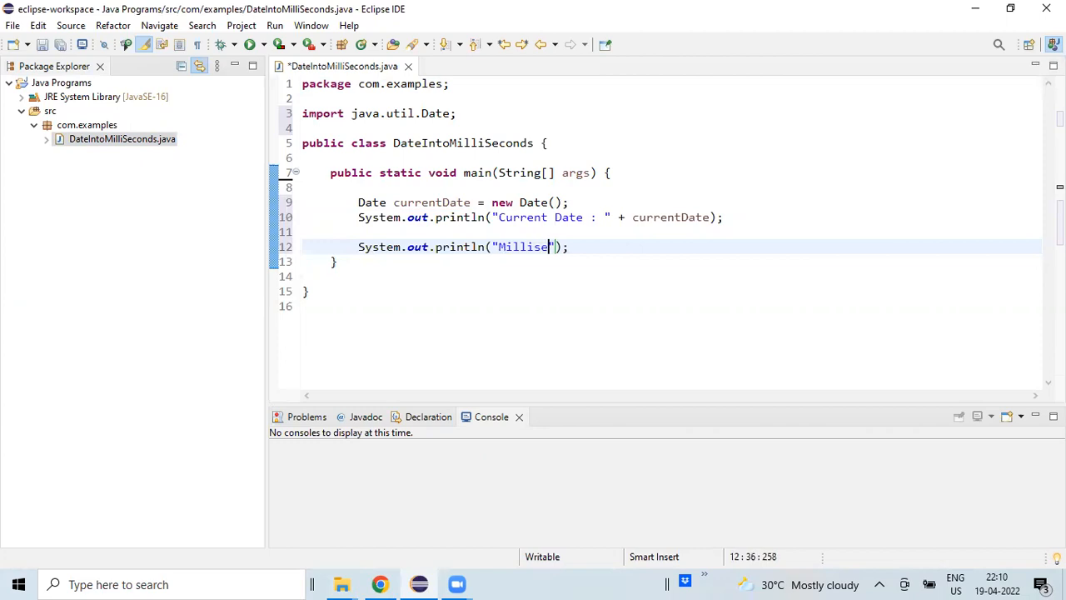
text(conds)
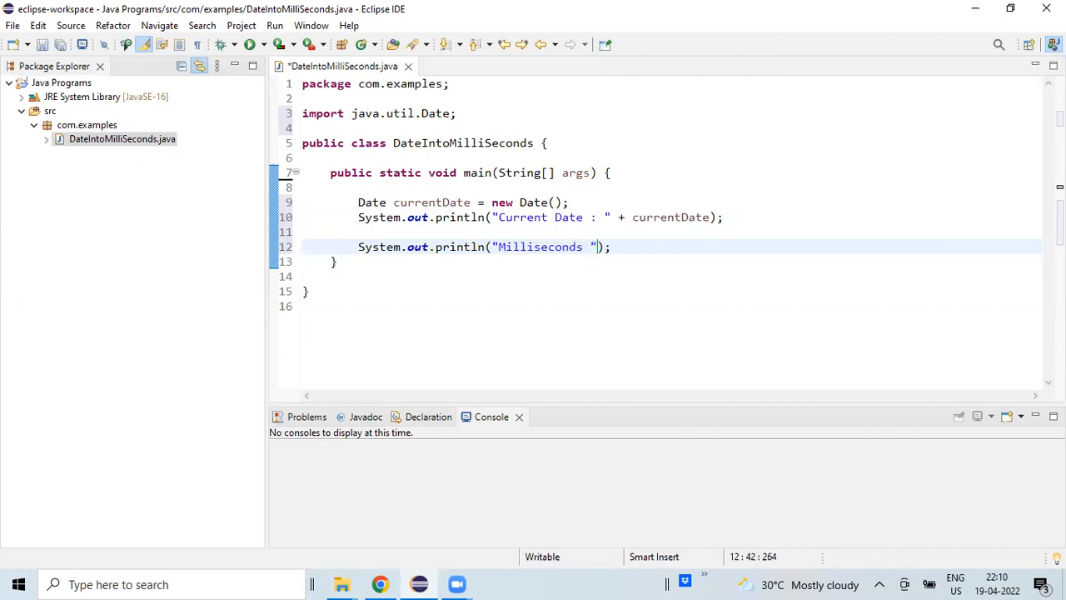
text(:)
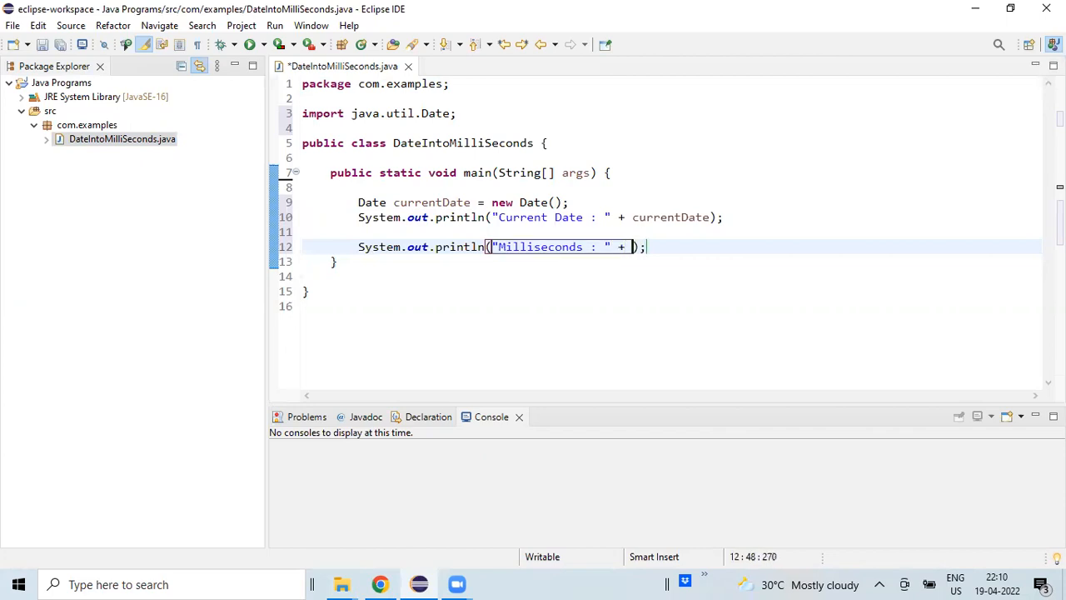
text(currentDate.get)
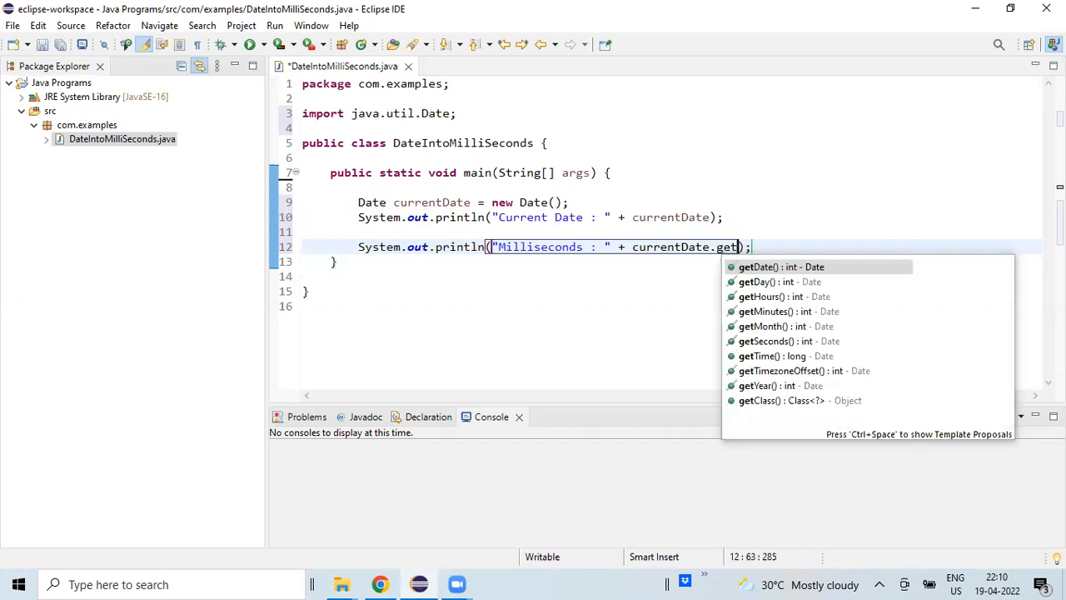
text(T)
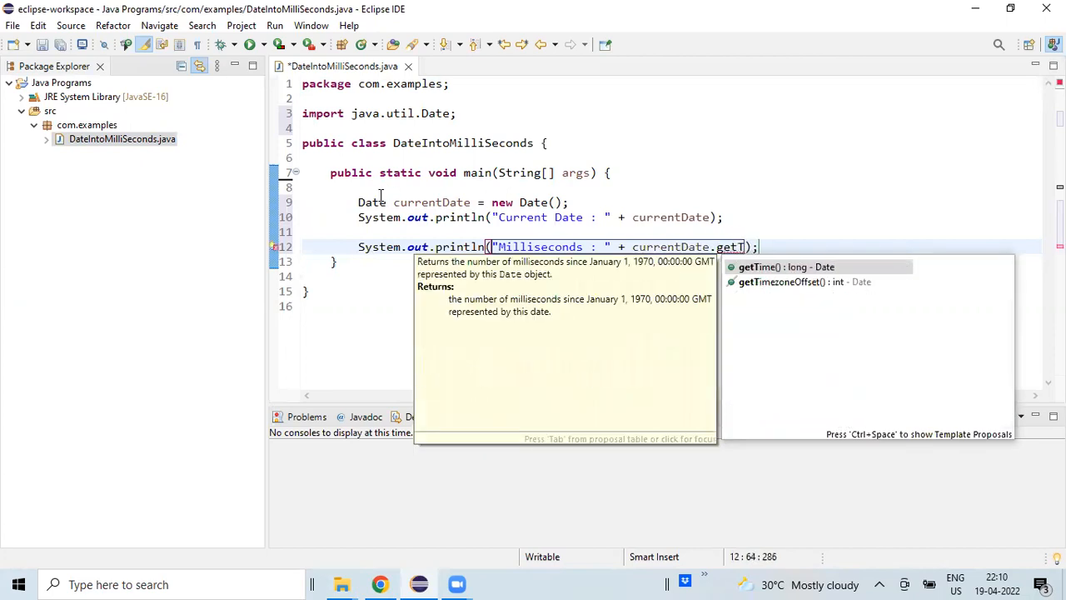
mouse_move(774, 266)
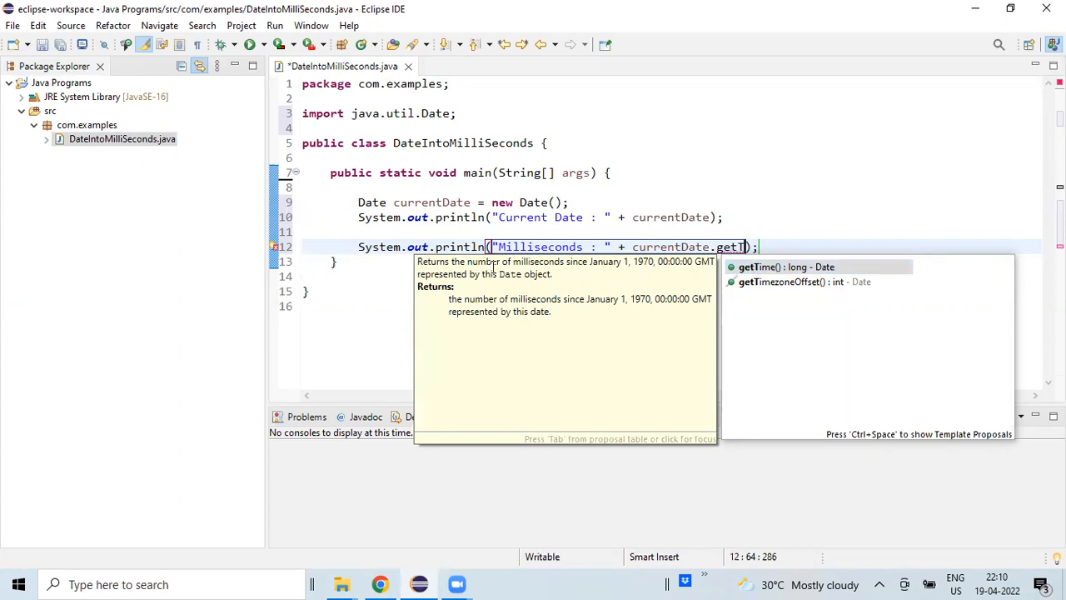
mouse_move(504, 275)
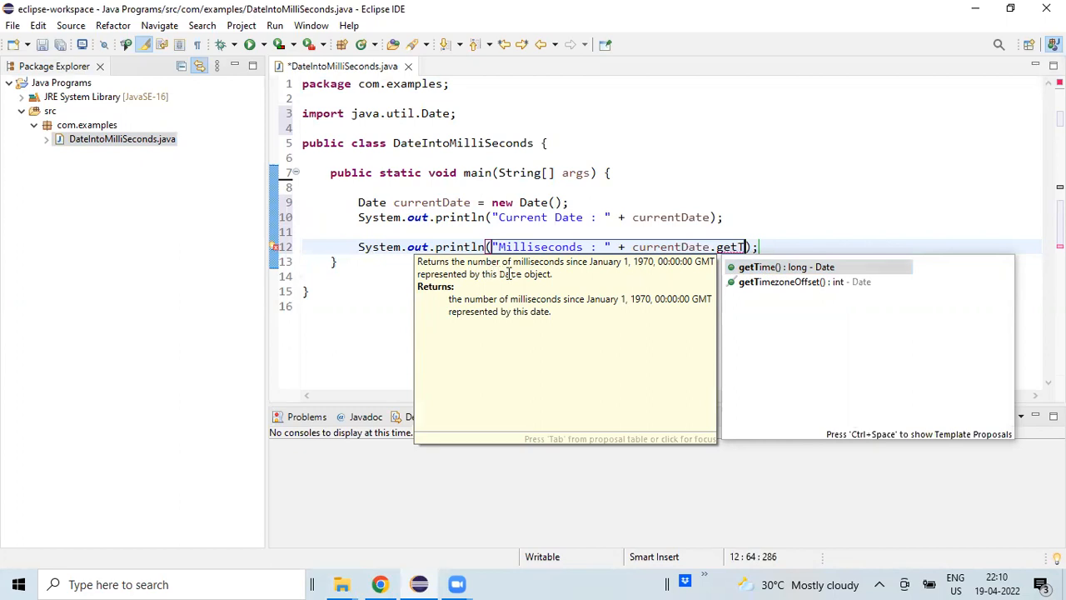
mouse_move(609, 275)
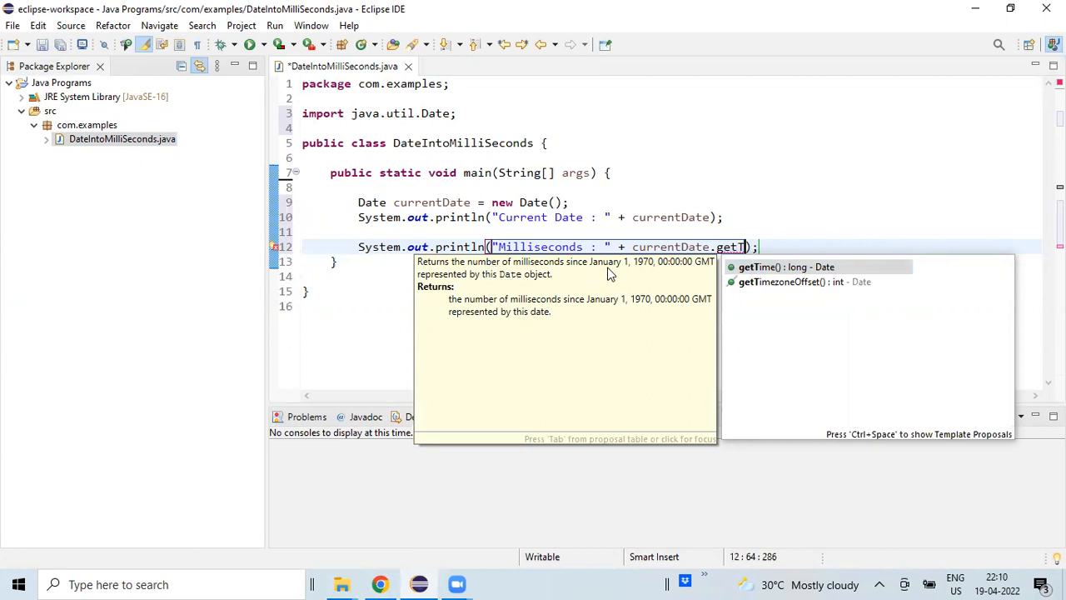
mouse_move(652, 274)
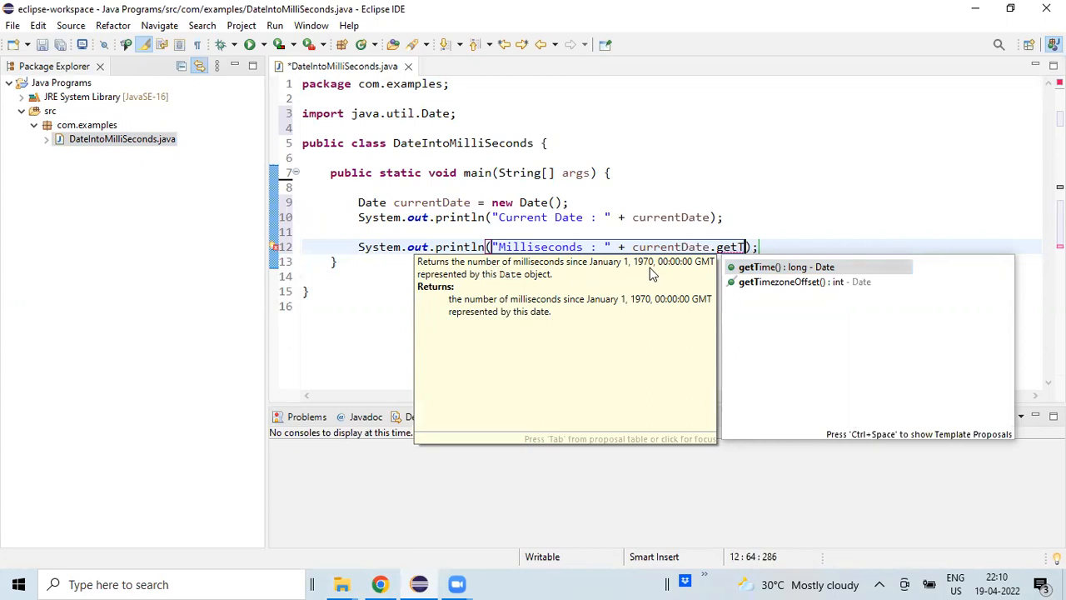
mouse_move(667, 265)
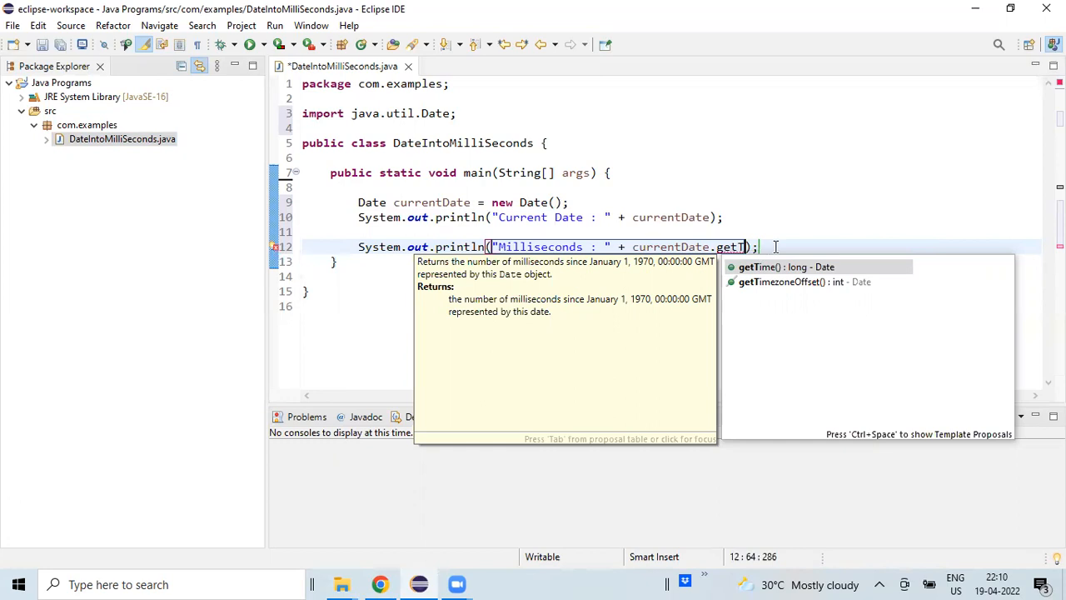
mouse_move(763, 267)
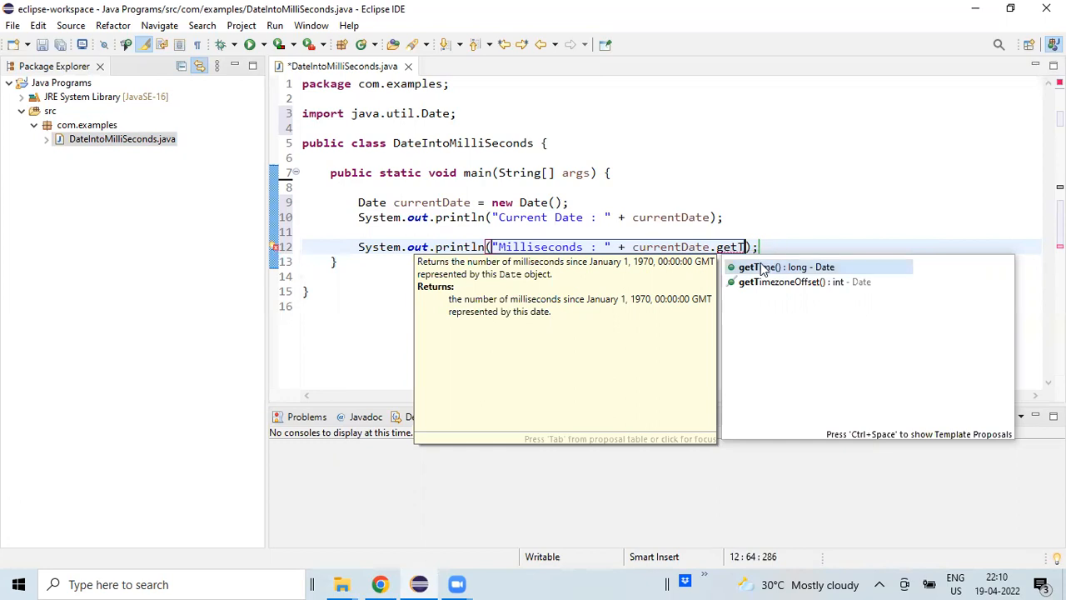
click(778, 267)
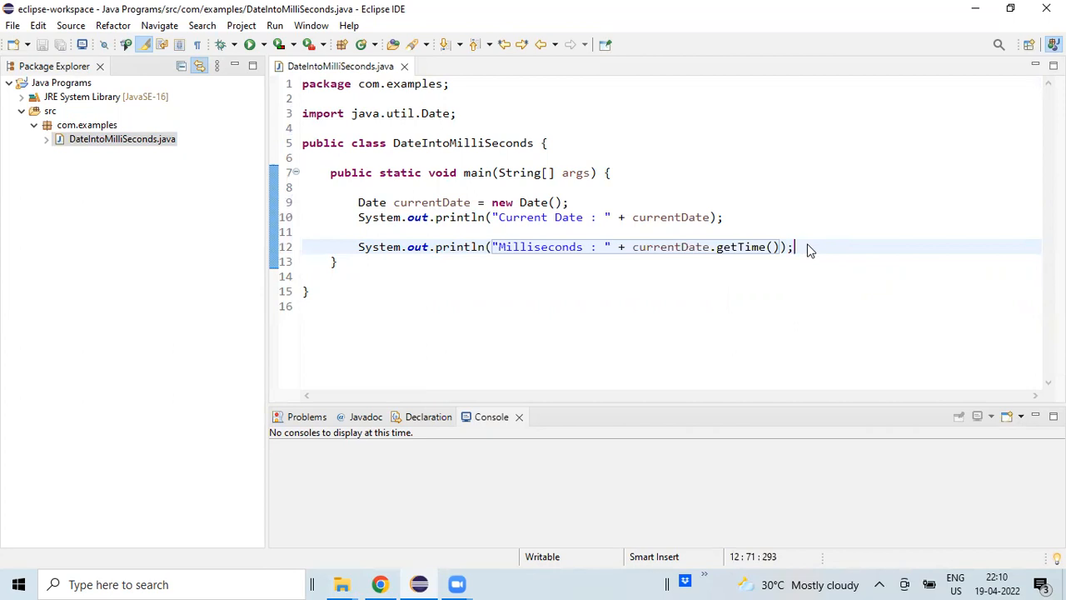
right_click(804, 248)
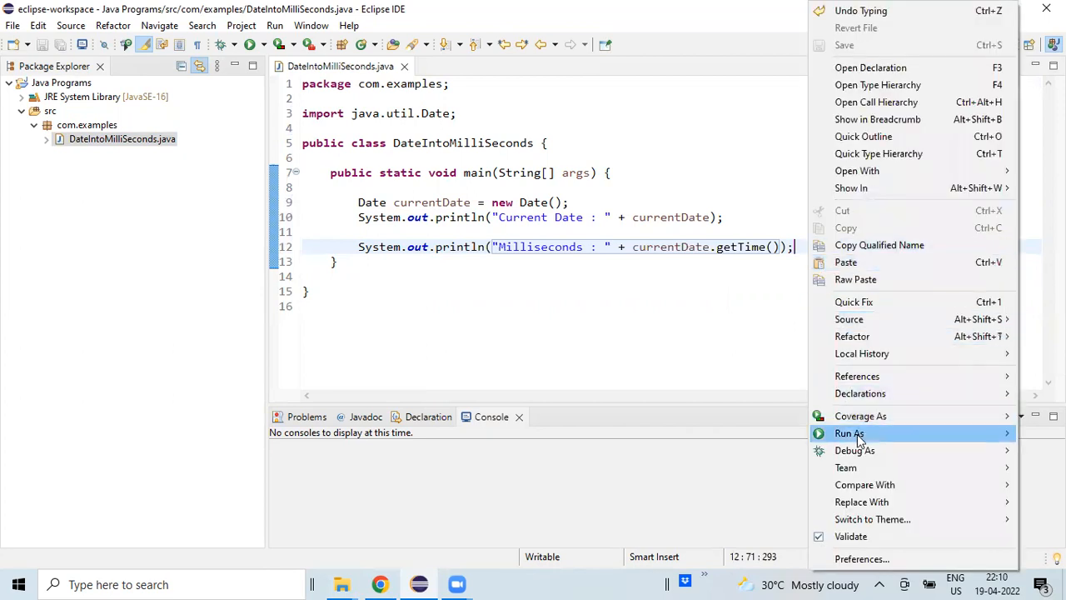
mouse_move(849, 433)
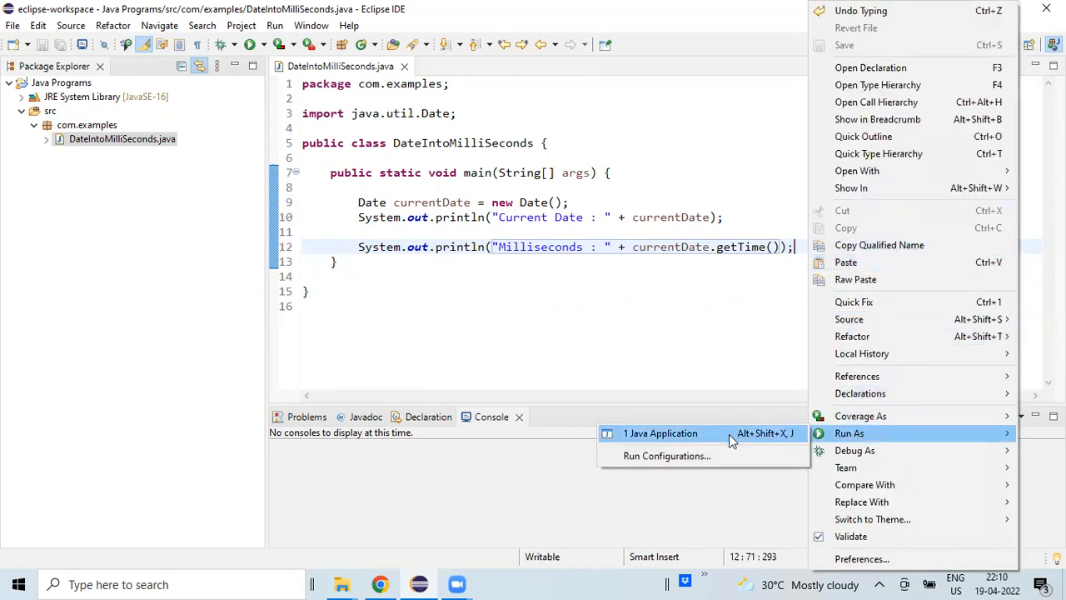
click(661, 433)
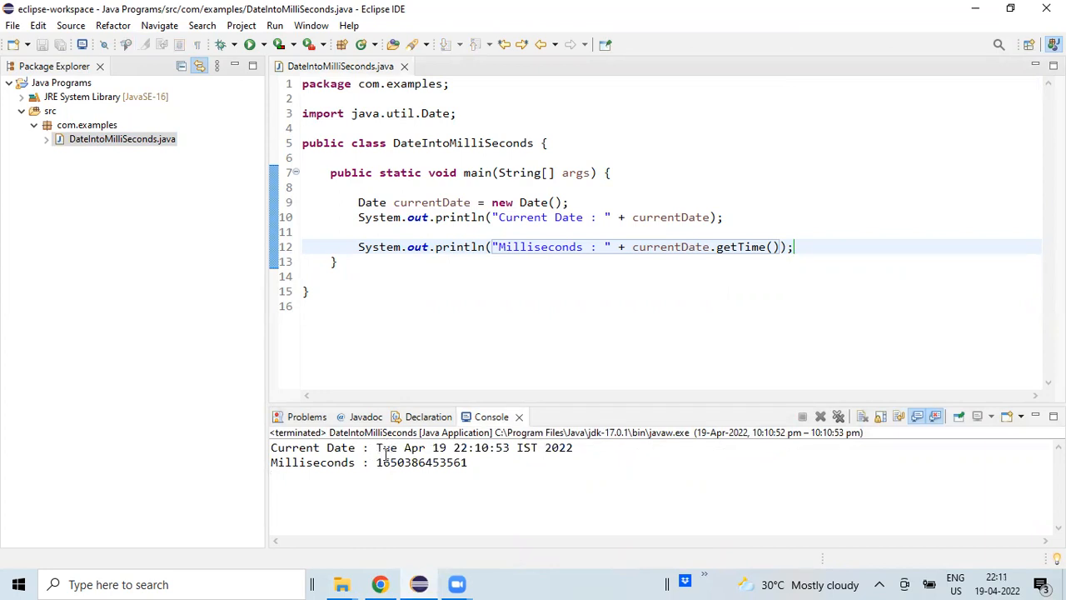
mouse_move(413, 471)
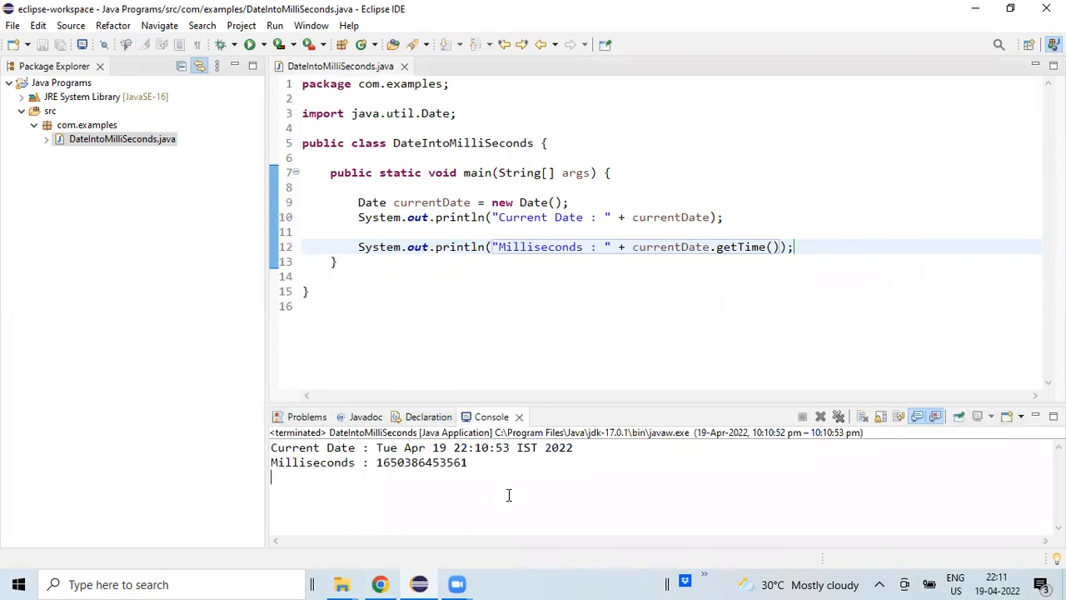
double_click(421, 461)
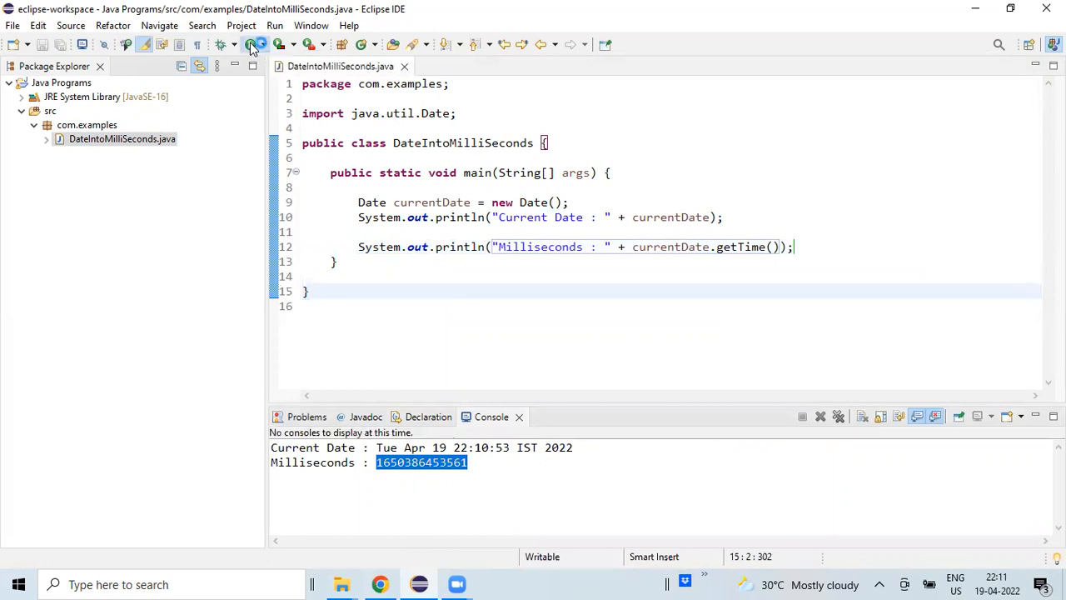
click(250, 45)
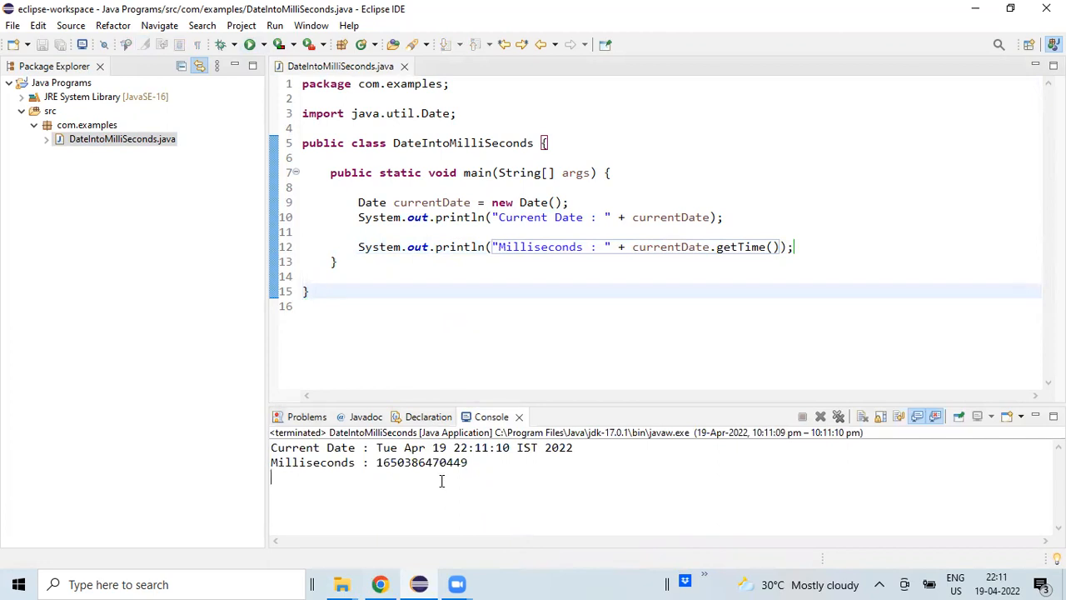
double_click(421, 462)
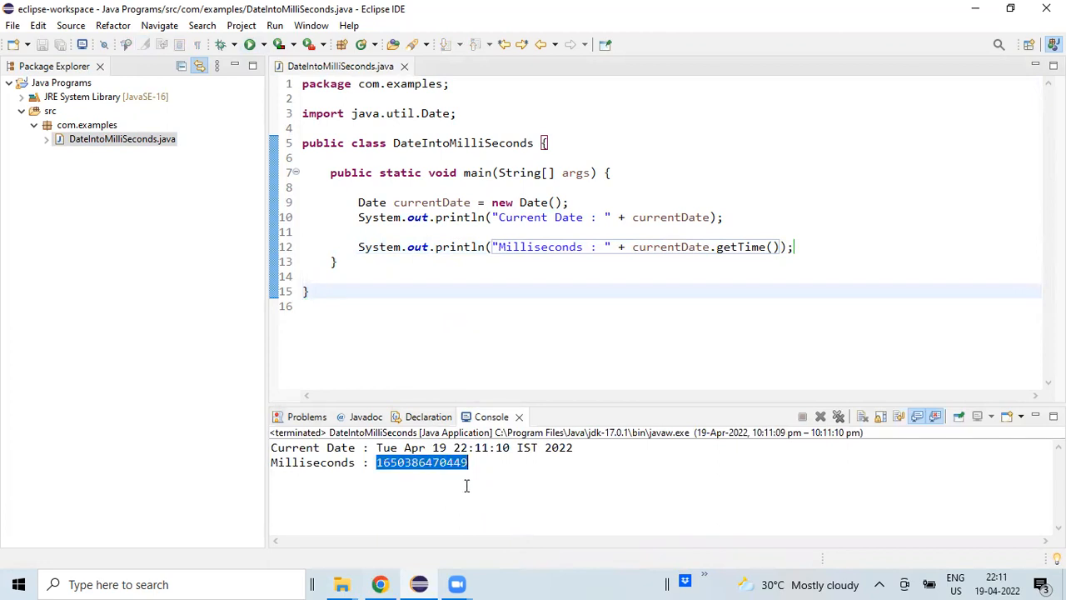
click(565, 321)
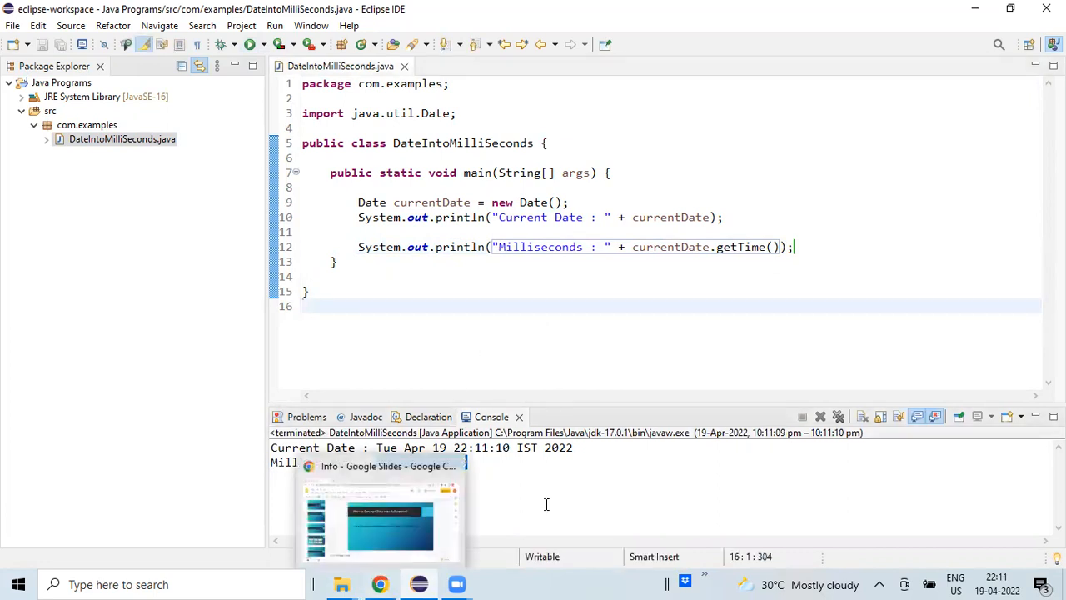
Step: Return to Google Slides and step through slides 3, 4 and 5
click(381, 512)
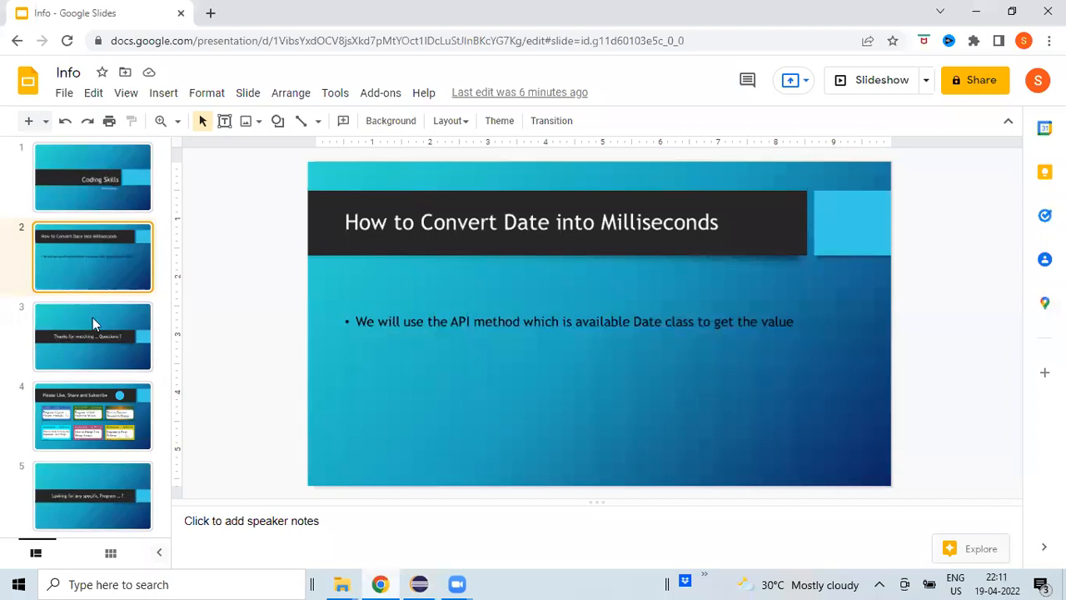
click(91, 336)
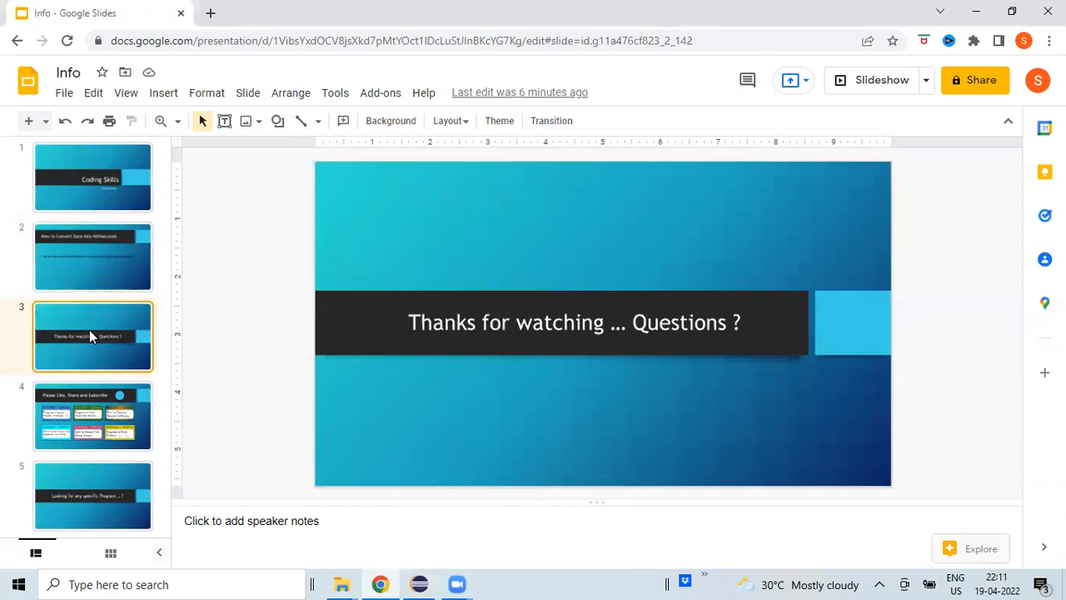
click(92, 416)
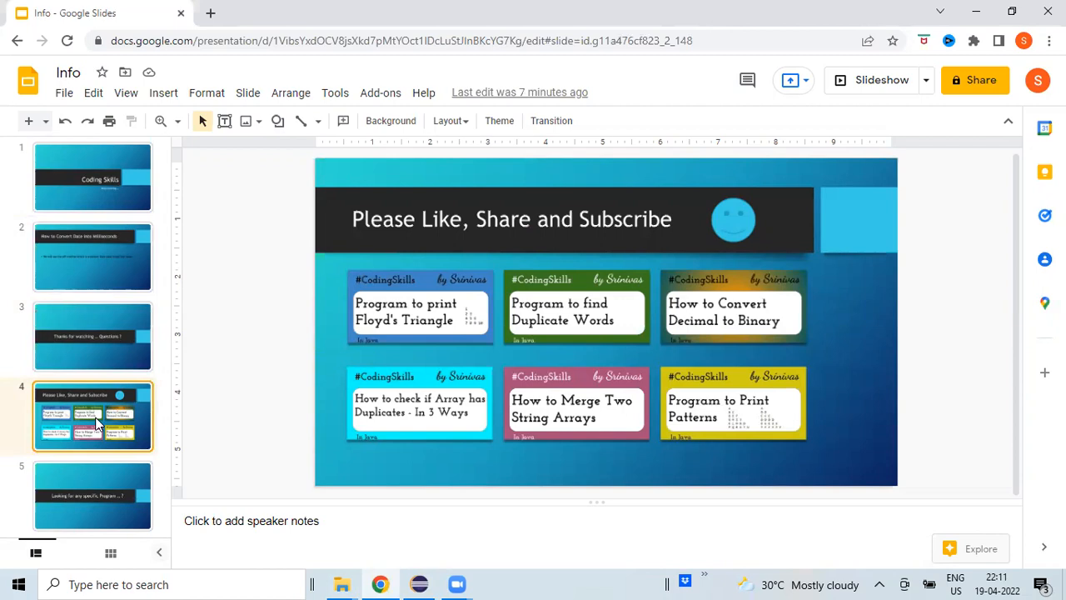
mouse_move(537, 416)
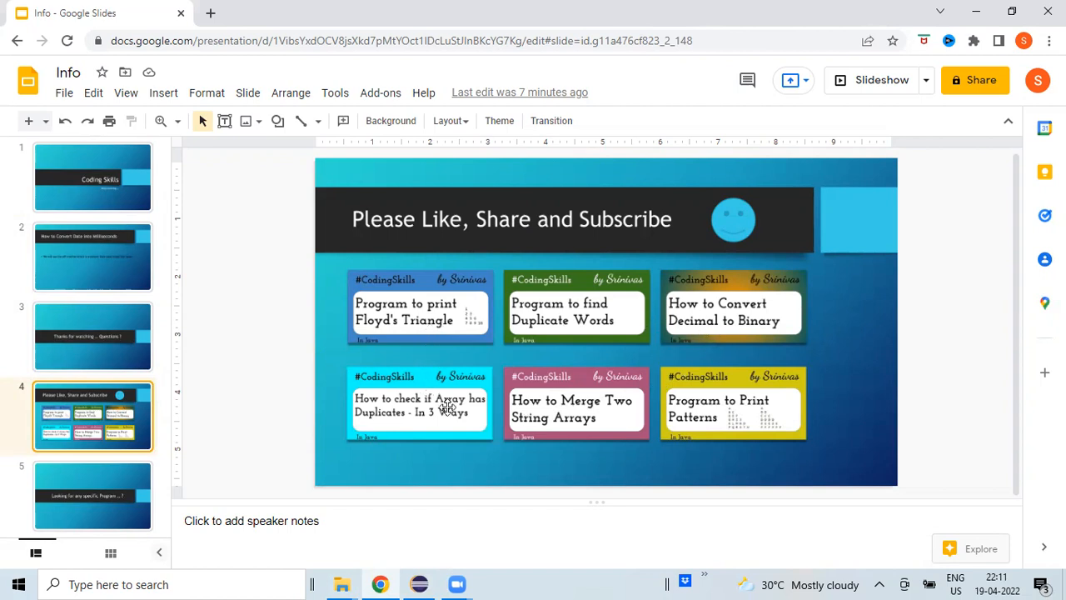
mouse_move(540, 450)
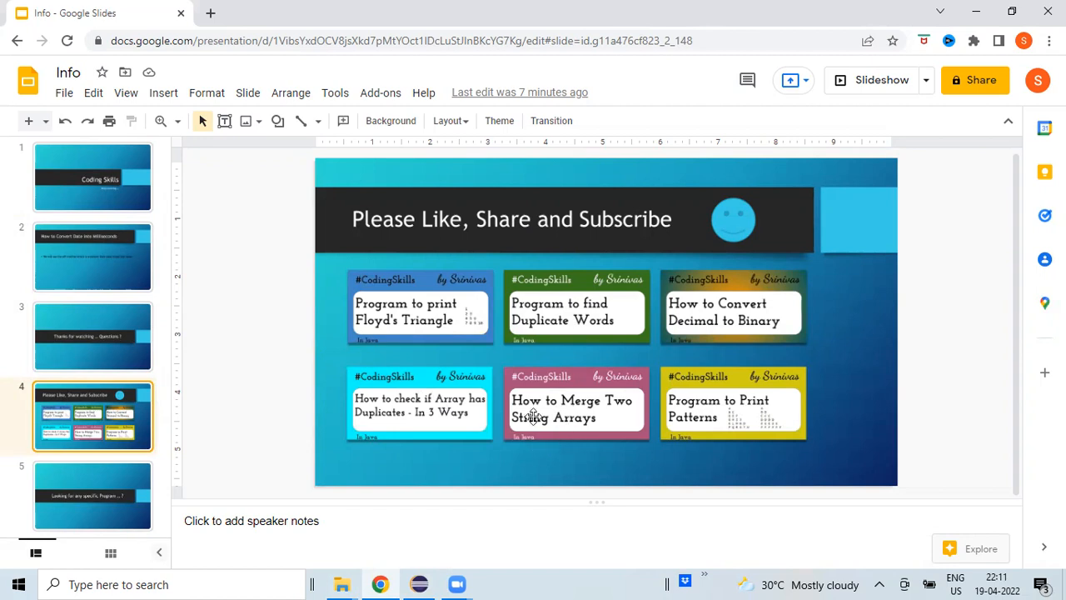
click(92, 496)
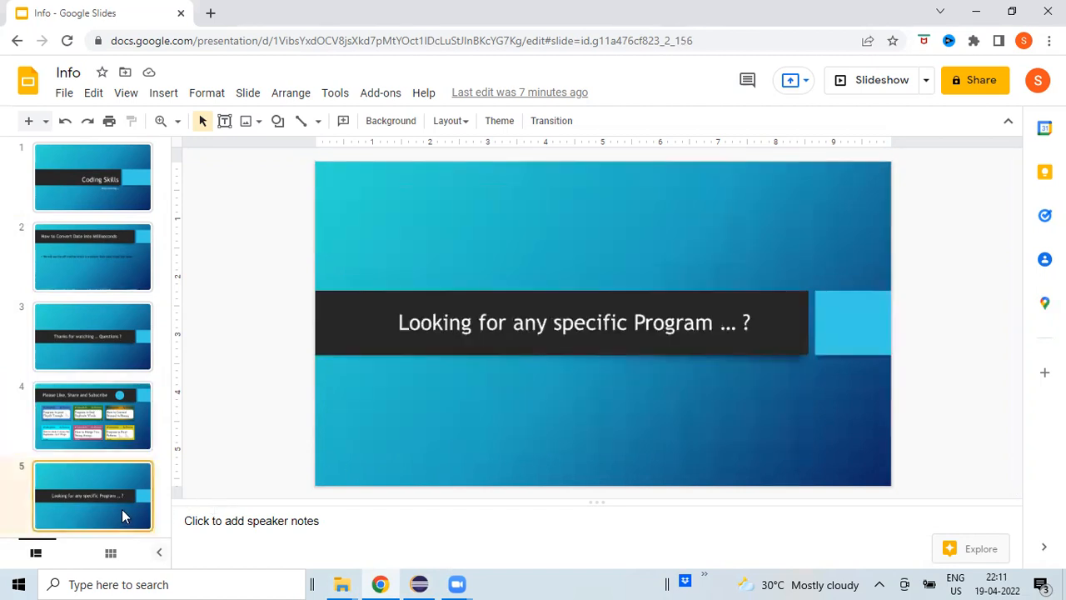